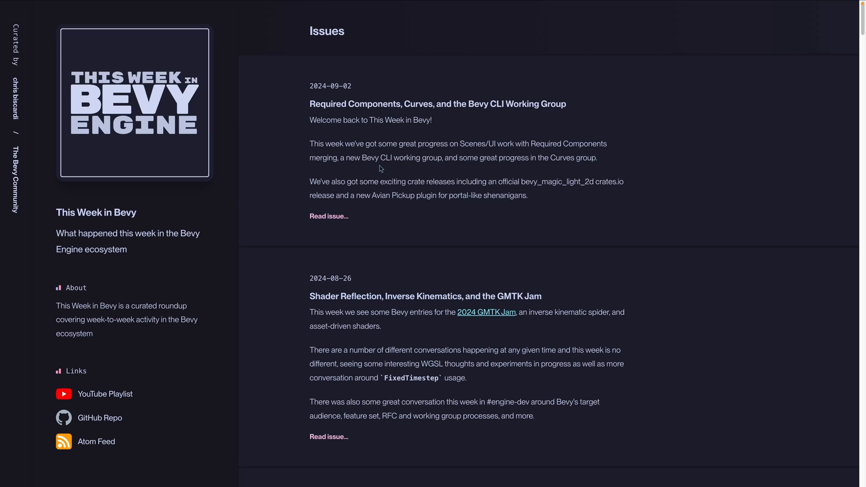
mouse_move(626, 40)
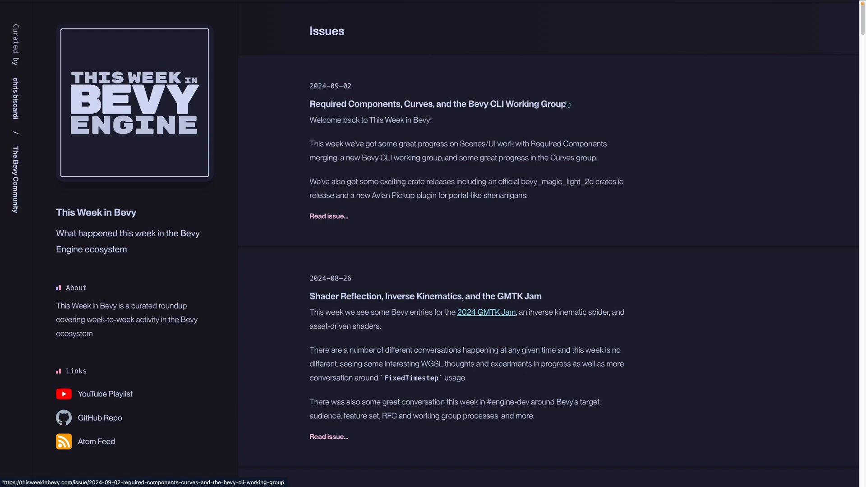
Open the Required Components PR #14791 and scroll to the Bundles versus Required Components Button code examples.
click(439, 104)
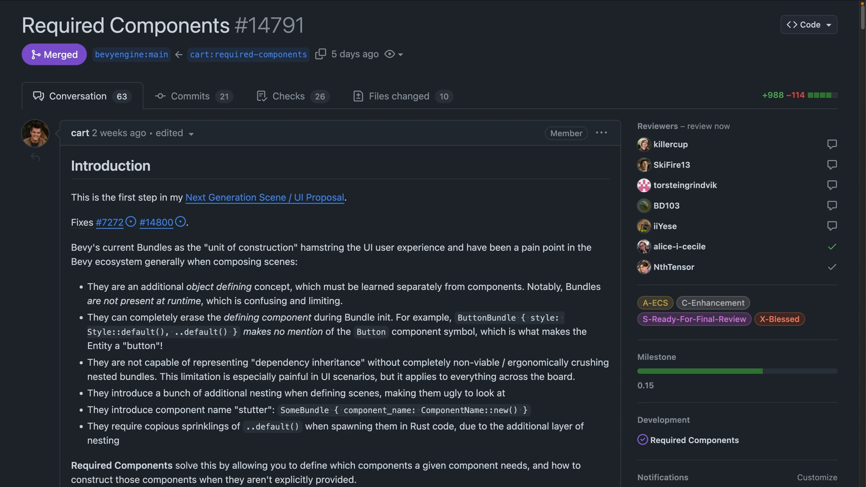
scroll(down, 3)
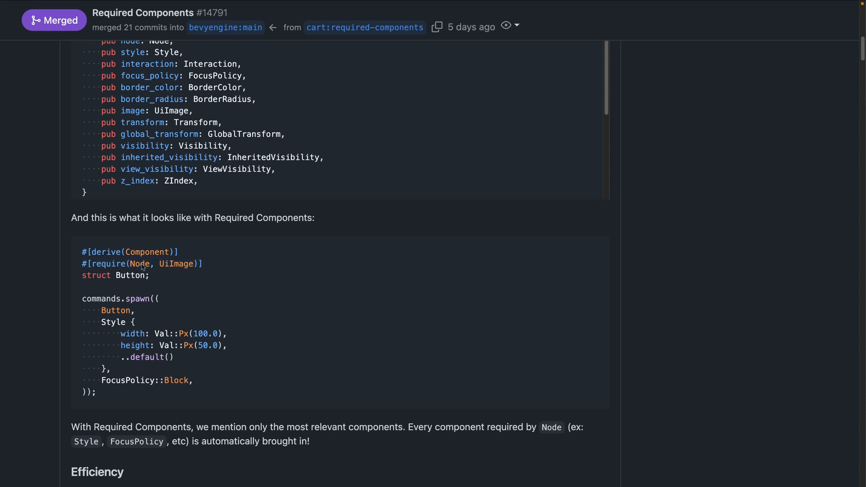
double_click(177, 263)
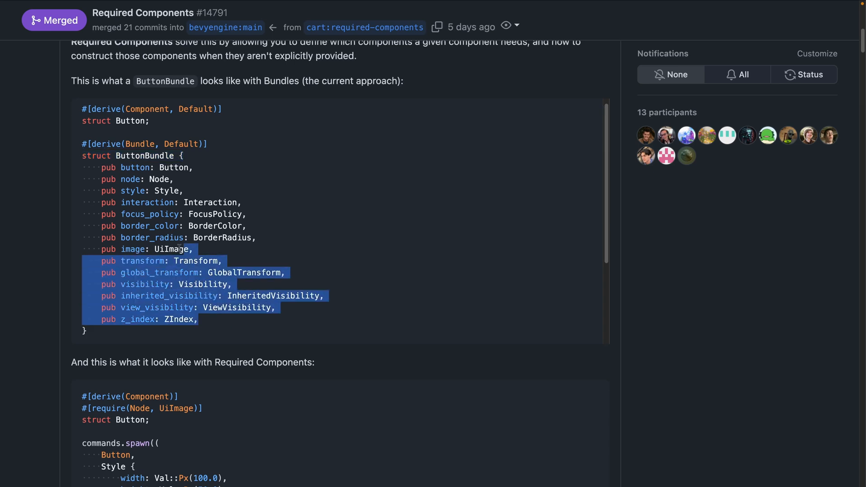
click(271, 171)
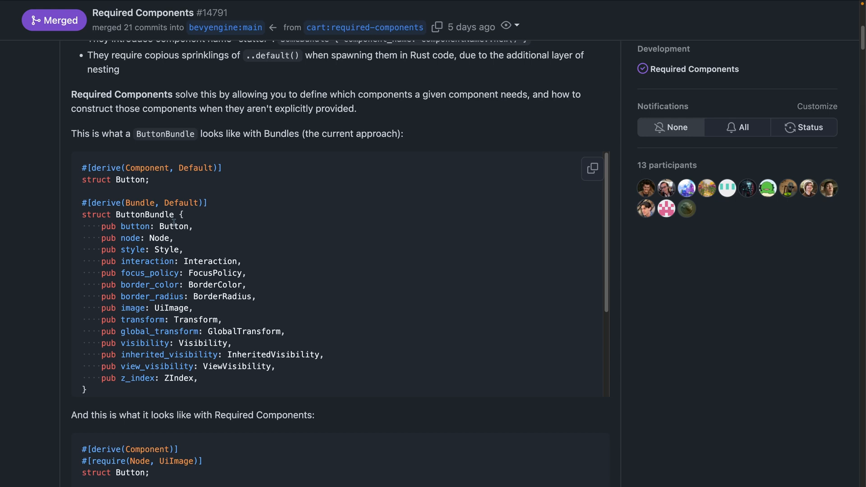
mouse_move(198, 230)
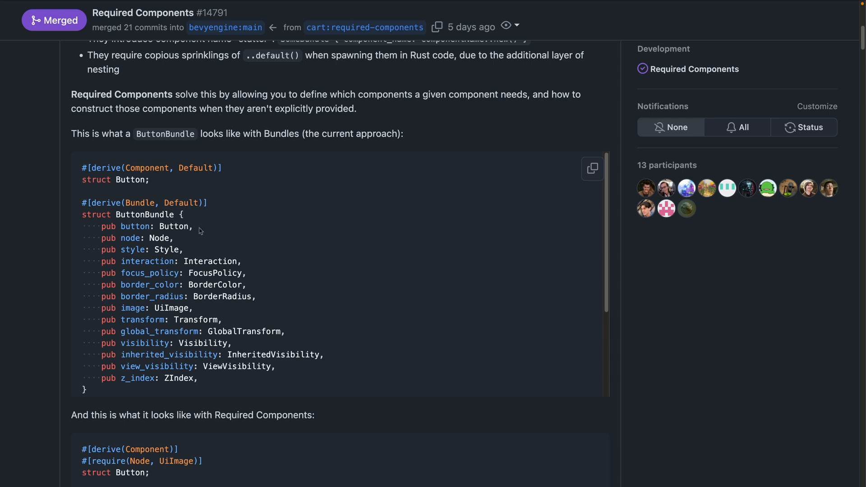
scroll(down, 3)
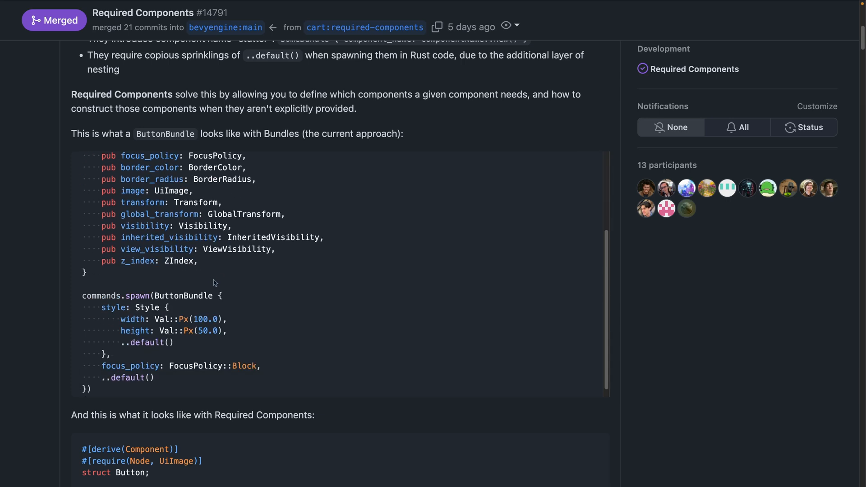
double_click(131, 377)
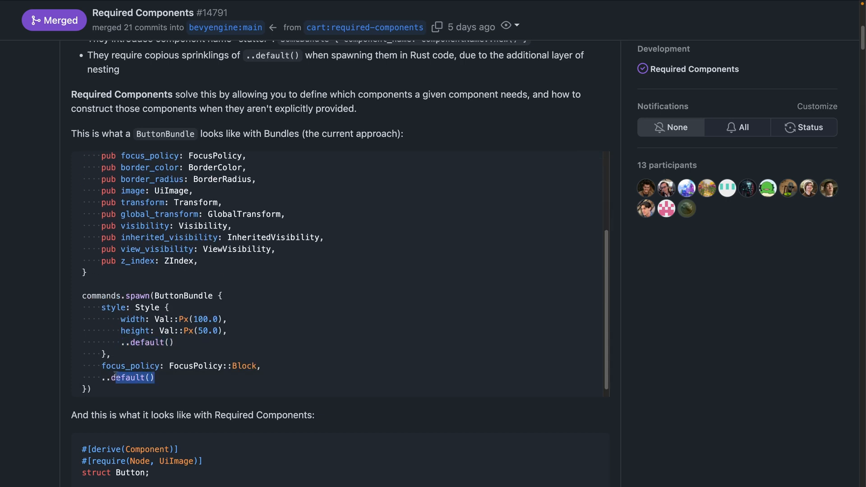
scroll(down, 3)
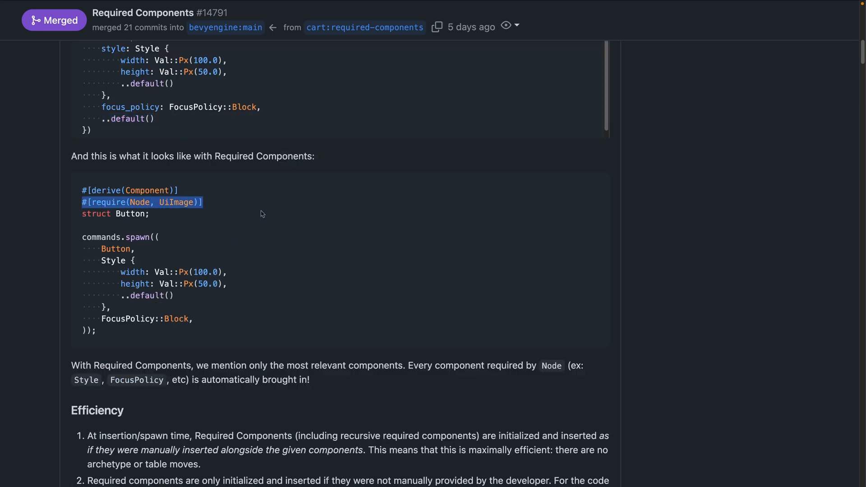
mouse_move(276, 210)
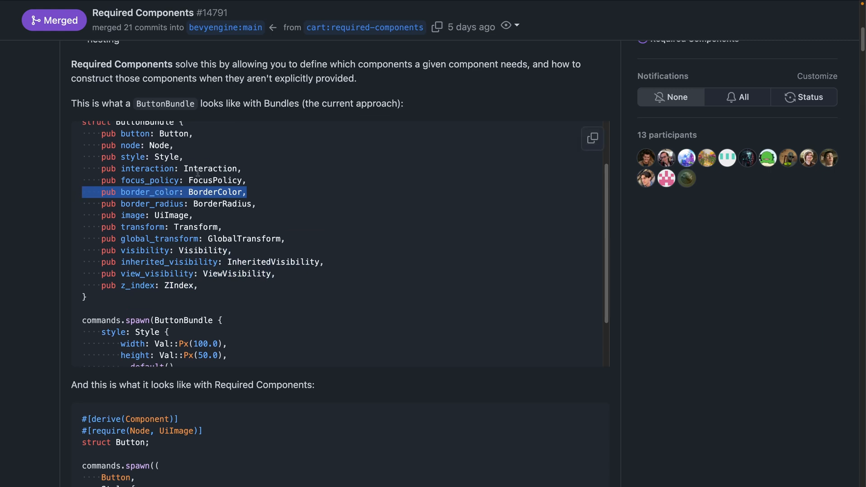
scroll(down, 3)
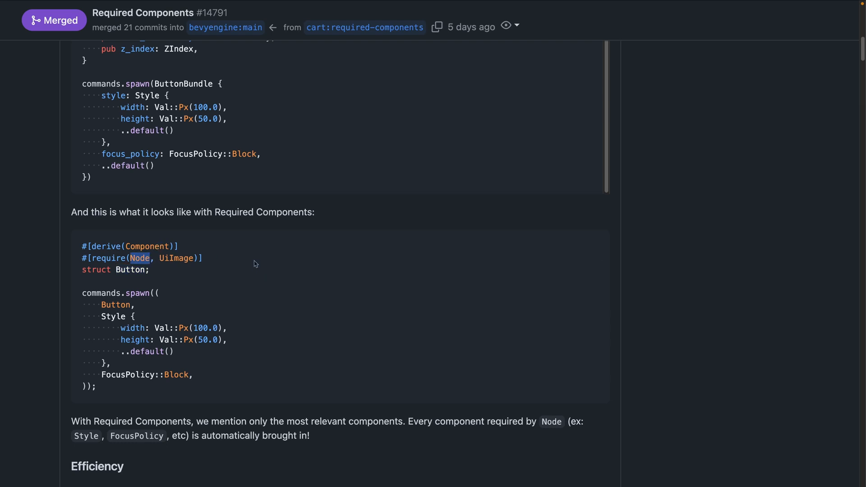
scroll(down, 3)
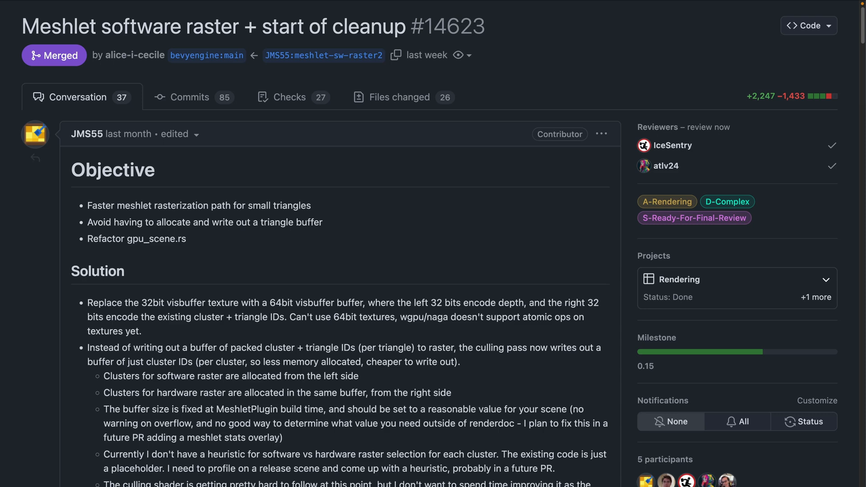
mouse_move(60, 222)
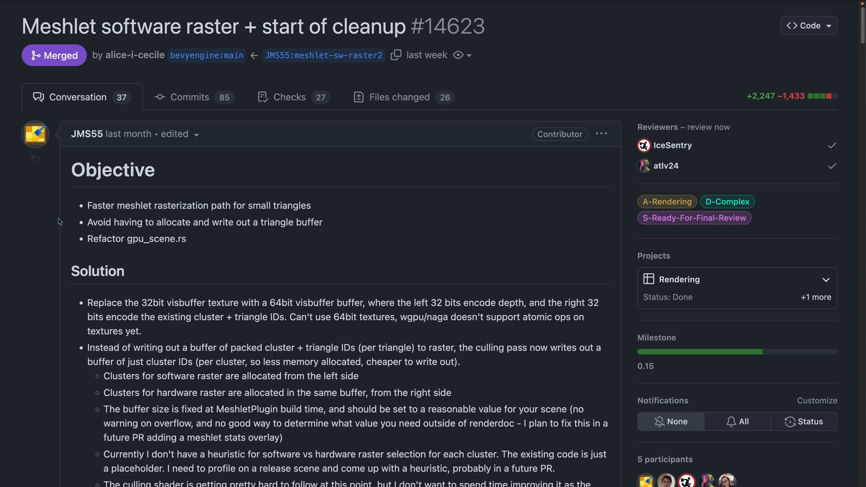
scroll(down, 3)
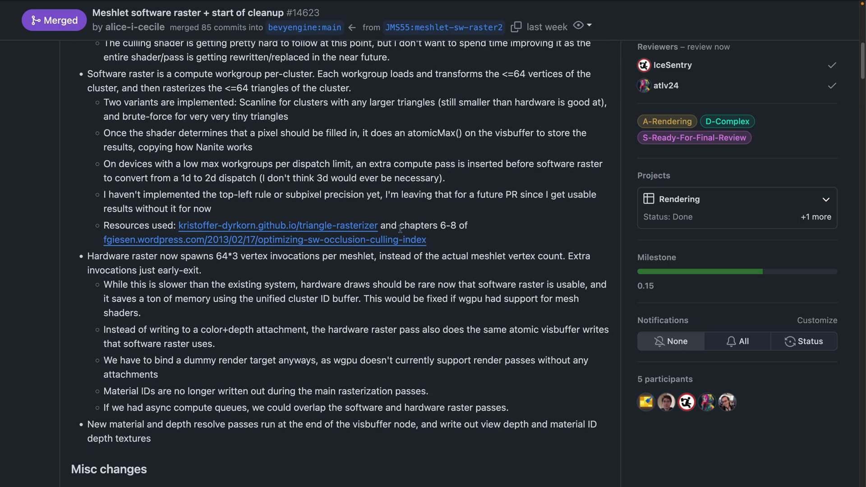
scroll(down, 3)
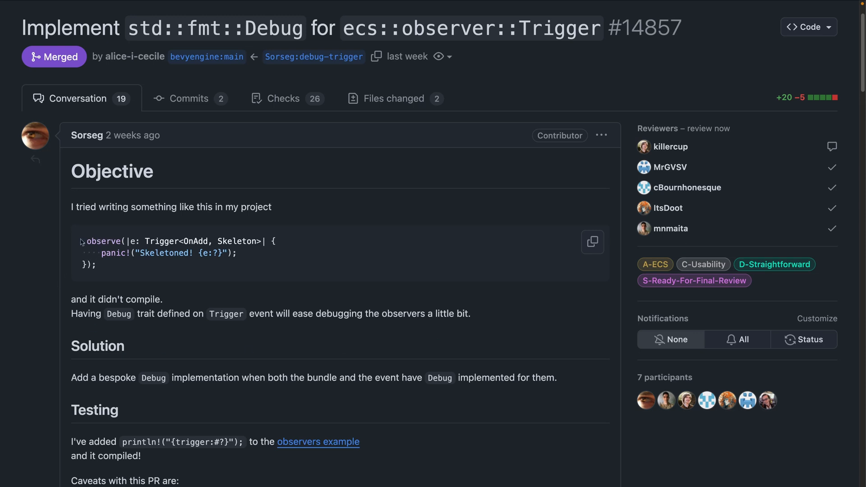
Highlight the {e:?} debug formatting in PR #14857's Trigger example code and scroll further down.
drag(145, 241, 262, 240)
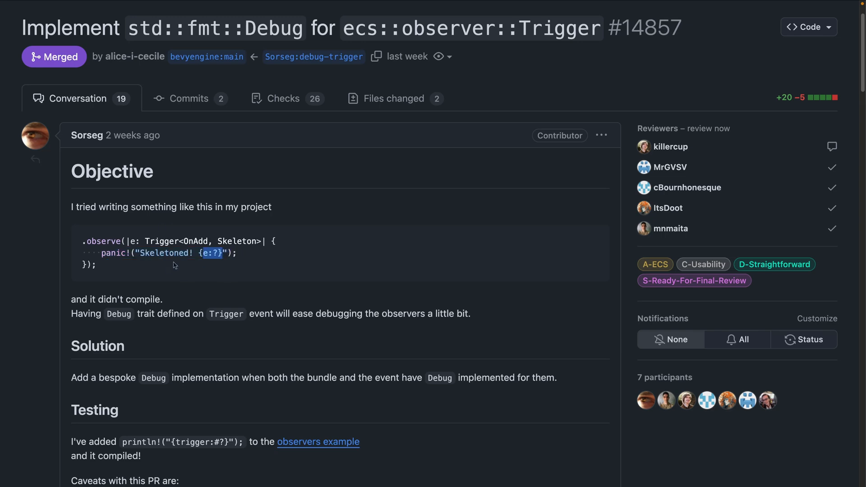
scroll(down, 3)
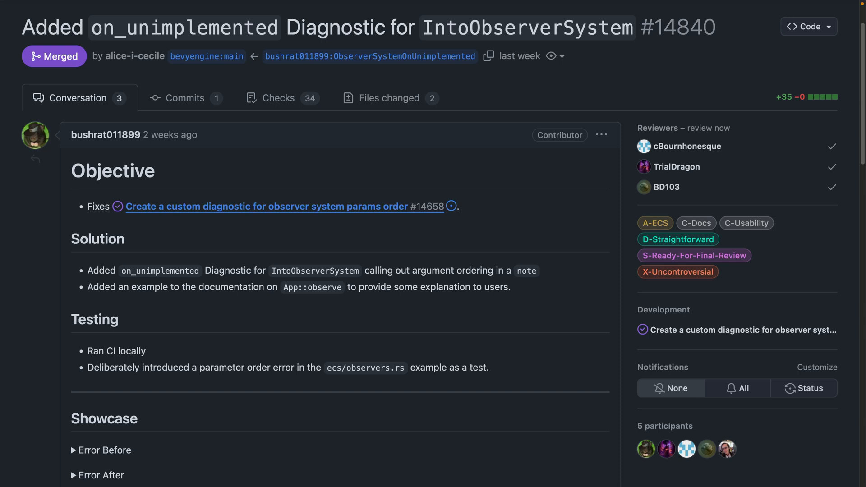
Move on from PR #14840's Objective, Solution and Testing sections to the next pull request.
click(388, 97)
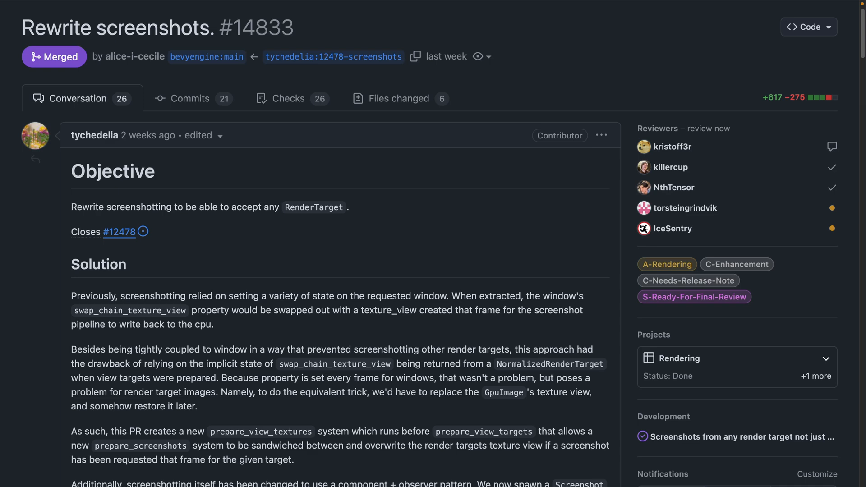
View PR #14833's changed files, including the new examples/window/screenshot.rs diff.
click(399, 98)
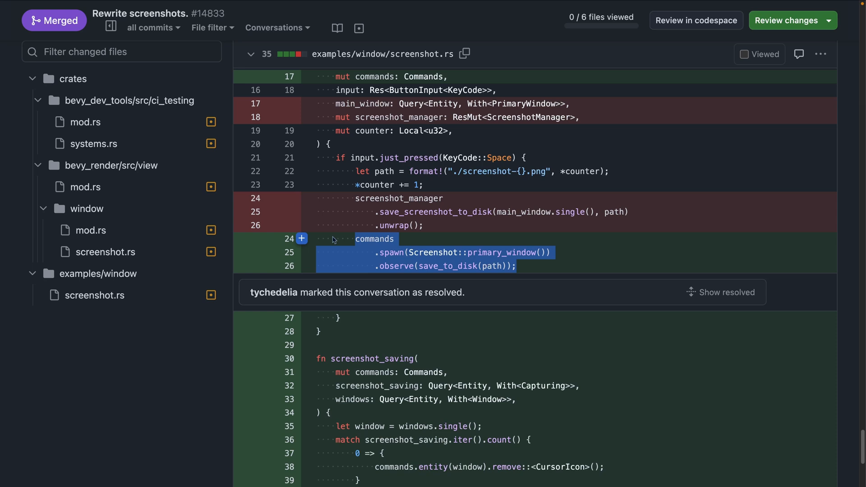
mouse_move(422, 242)
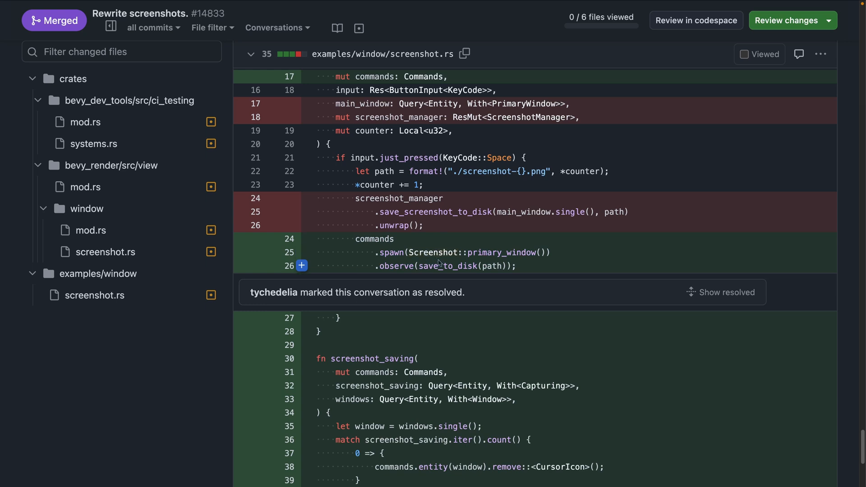
double_click(394, 265)
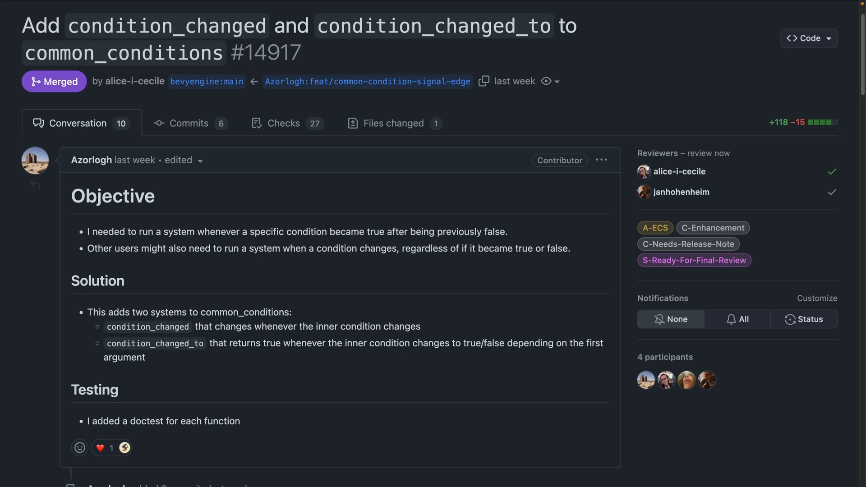
mouse_move(324, 286)
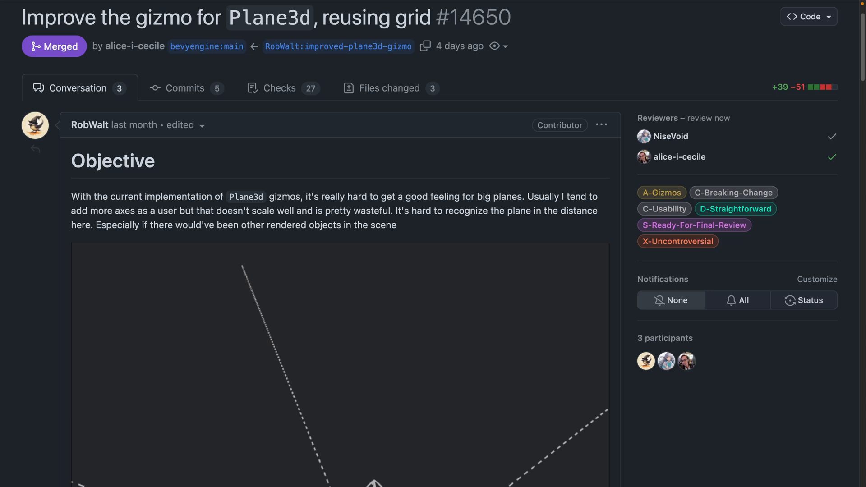
Scroll PR #14650 down to the original Plane3d gizmo screenshot with dashed axis lines.
scroll(down, 3)
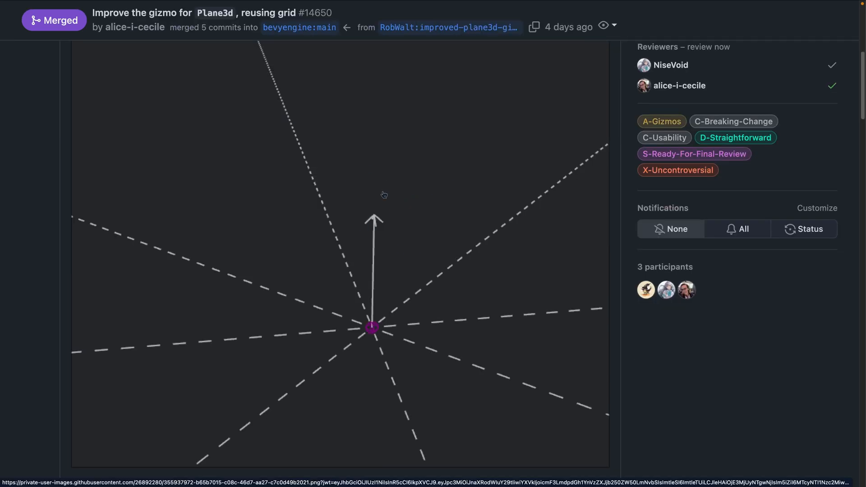
mouse_move(441, 159)
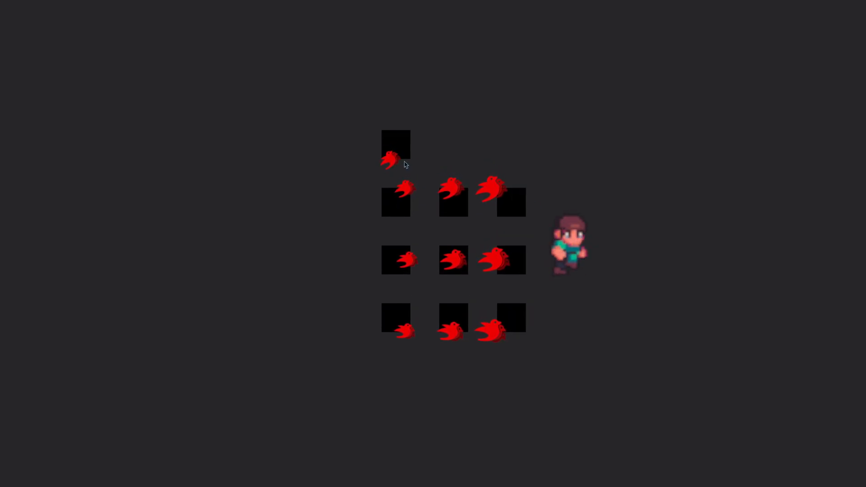
Play the embedded showcase video of the pixel-art character beside red flame effects.
click(395, 144)
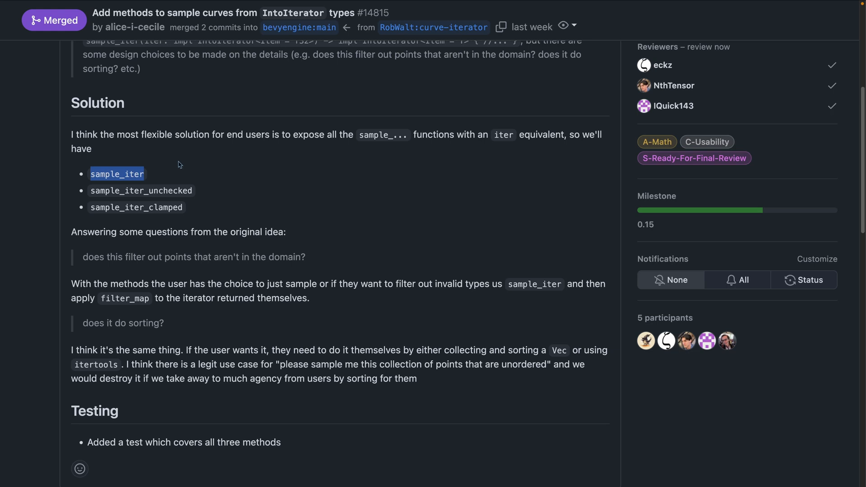
Scroll PR #14815 to its Solution section listing the proposed sample_iter methods.
scroll(down, 3)
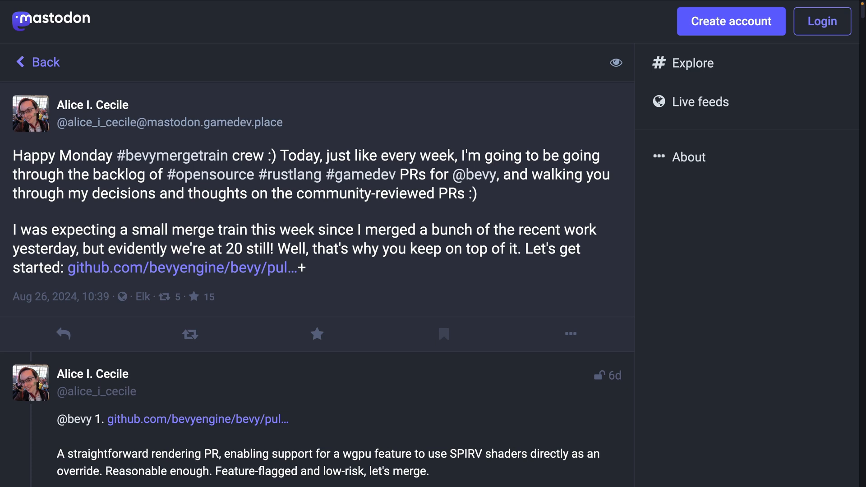
mouse_move(700, 275)
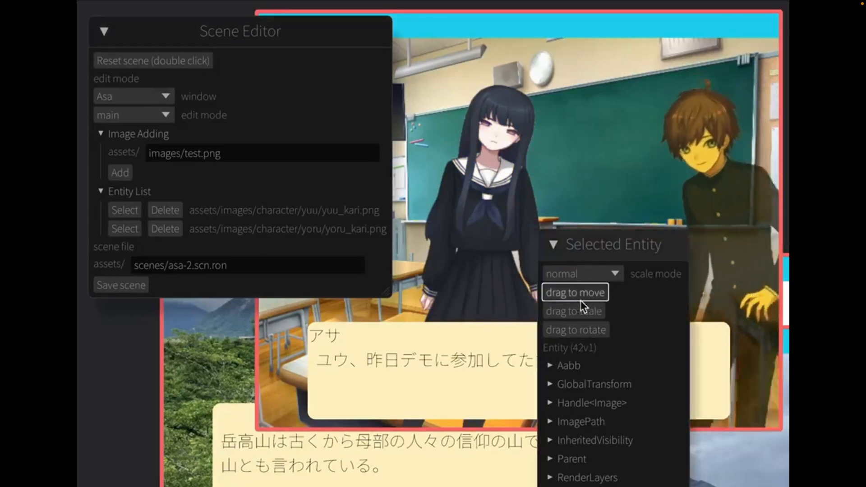
Open the Selected Entity scale mode dropdown showing normal, x5 and x0.1 options.
click(581, 273)
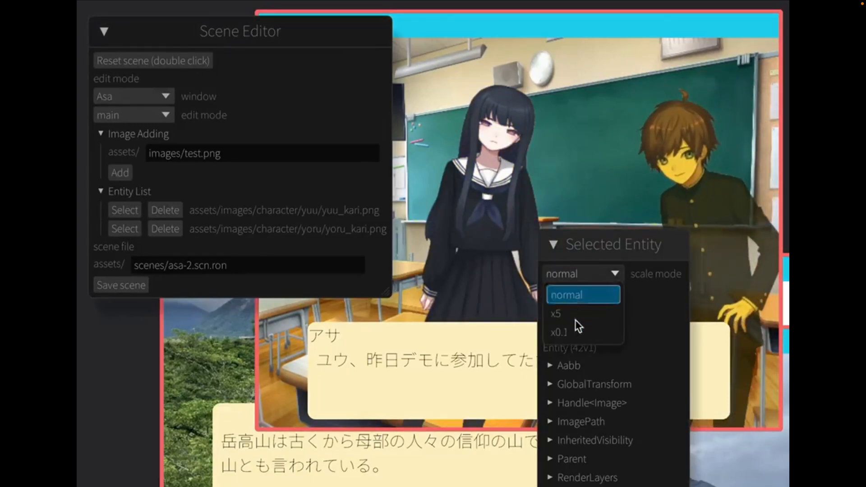
click(558, 332)
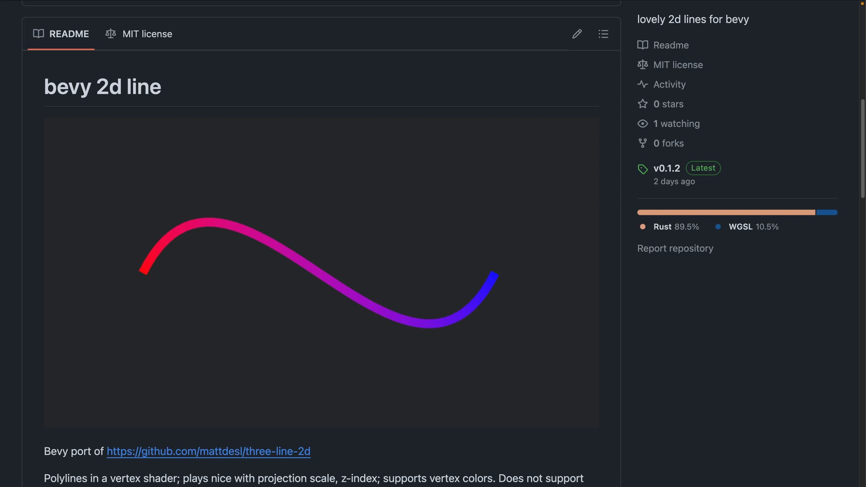
Scroll the bevy 2d line README down toward the bevy-car-box repository link.
scroll(down, 3)
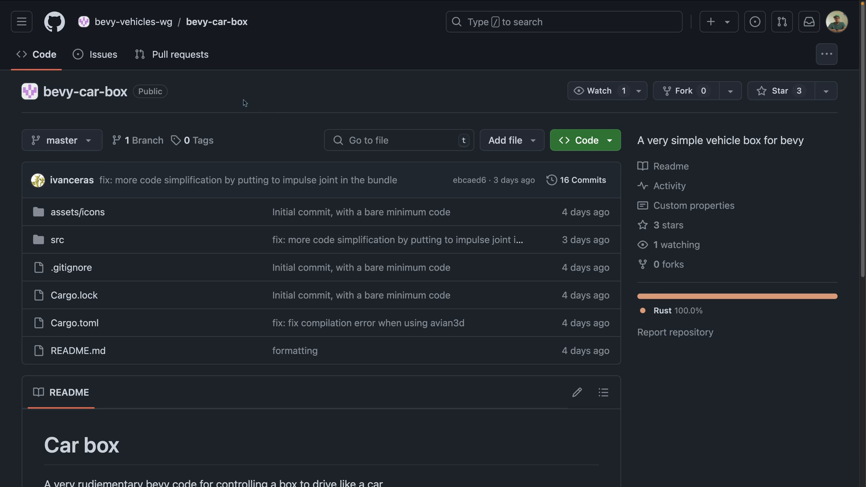
mouse_move(131, 22)
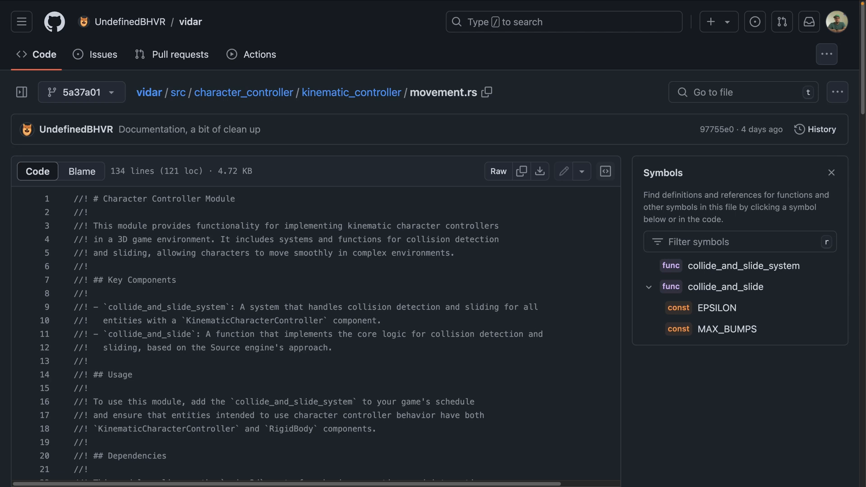
Scroll movement.rs to the collide_and_slide function with its EPSILON and MAX_BUMPS constants.
scroll(down, 3)
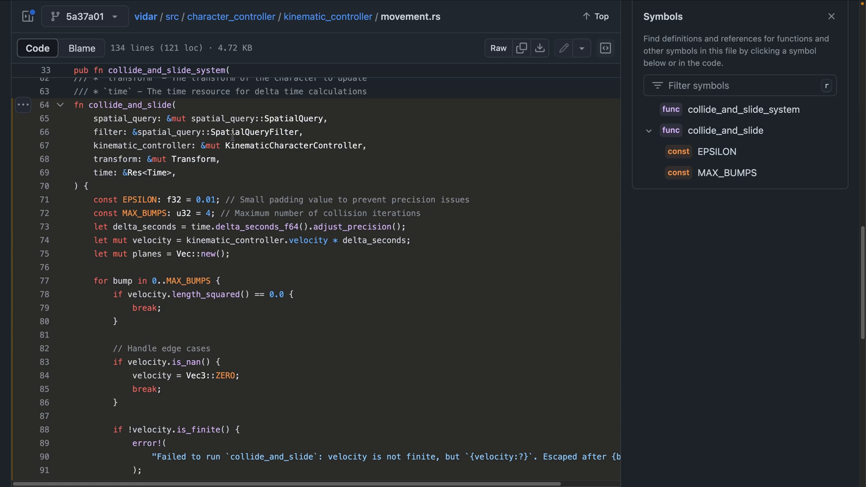
double_click(132, 104)
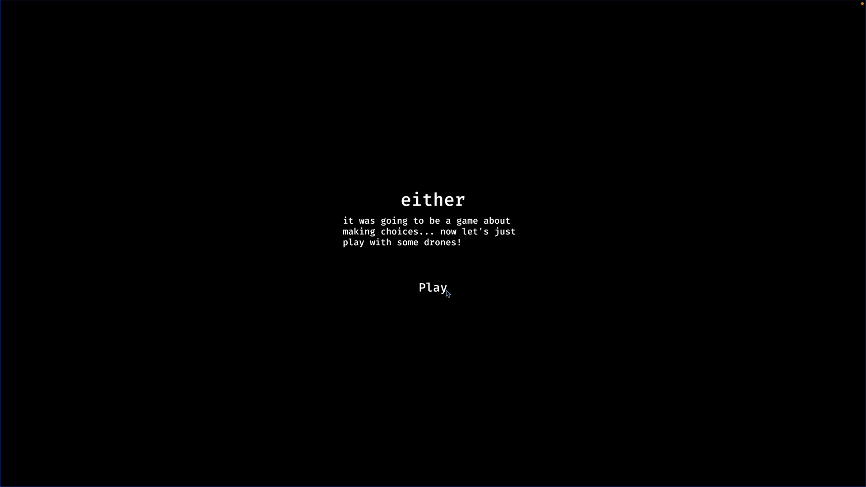
Start the either showcase game from its title screen.
click(433, 288)
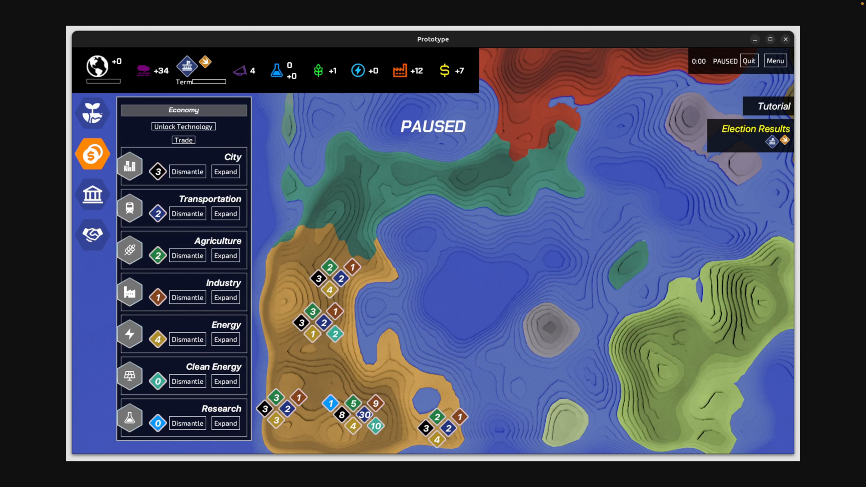
mouse_move(811, 112)
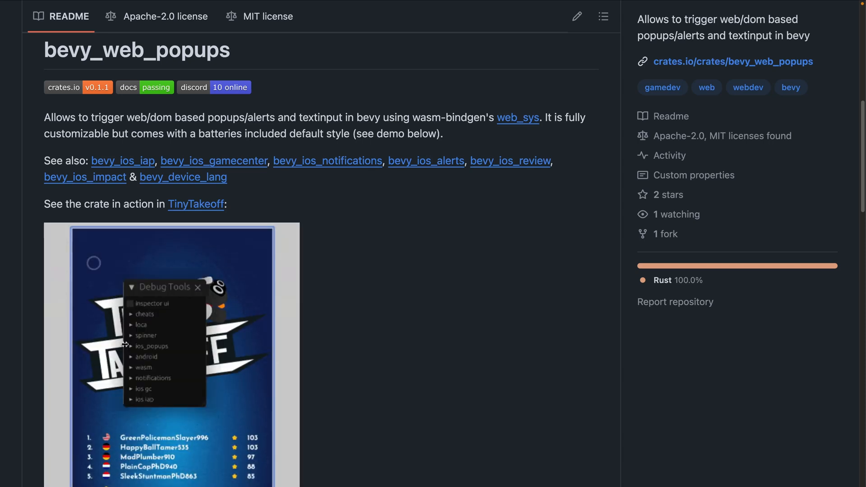
Scroll to the Tiny Takeoff demo and enter 'not gonna do' in the nickname popup.
scroll(down, 3)
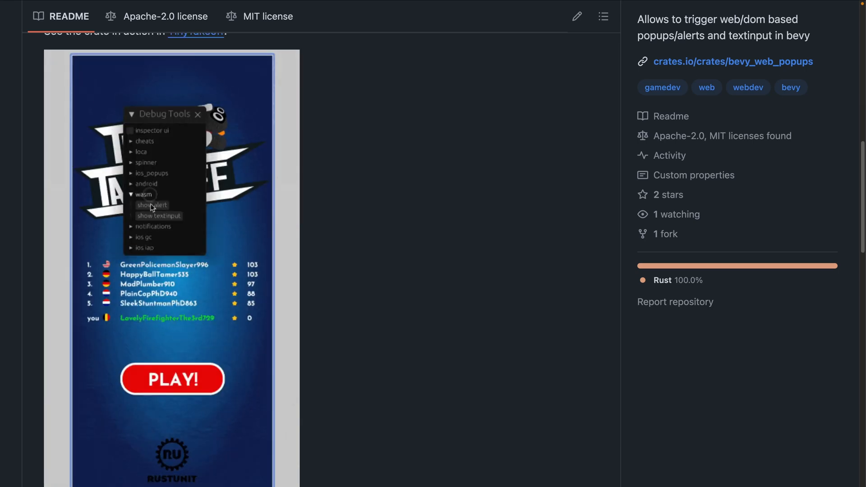
click(159, 215)
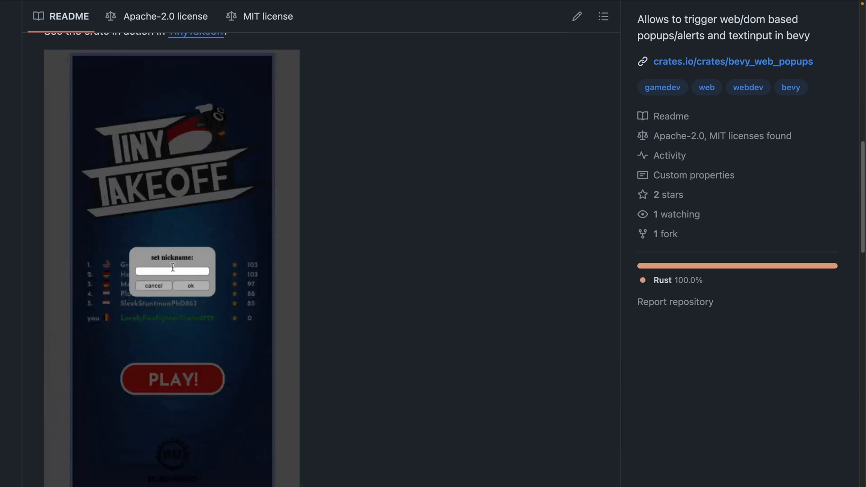
text(not gonna do)
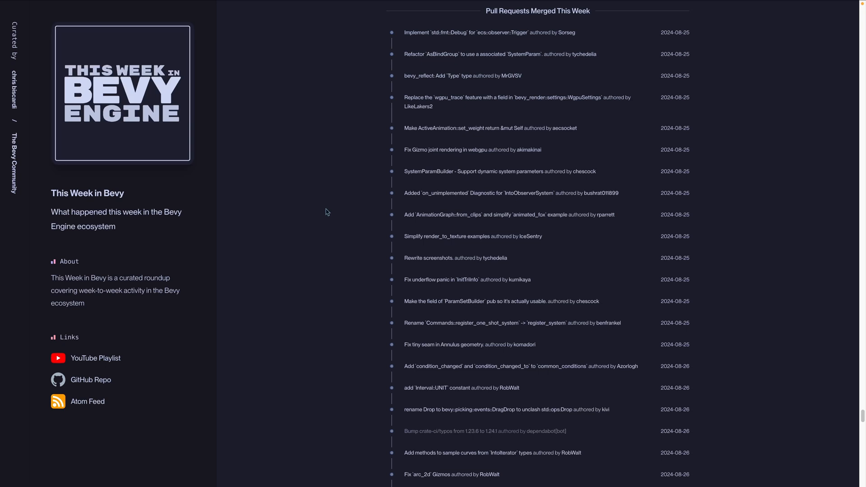
mouse_move(353, 184)
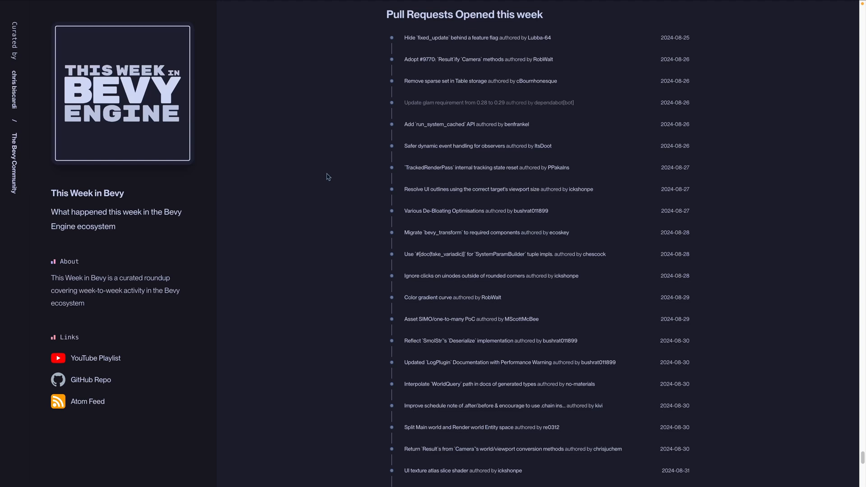
mouse_move(324, 178)
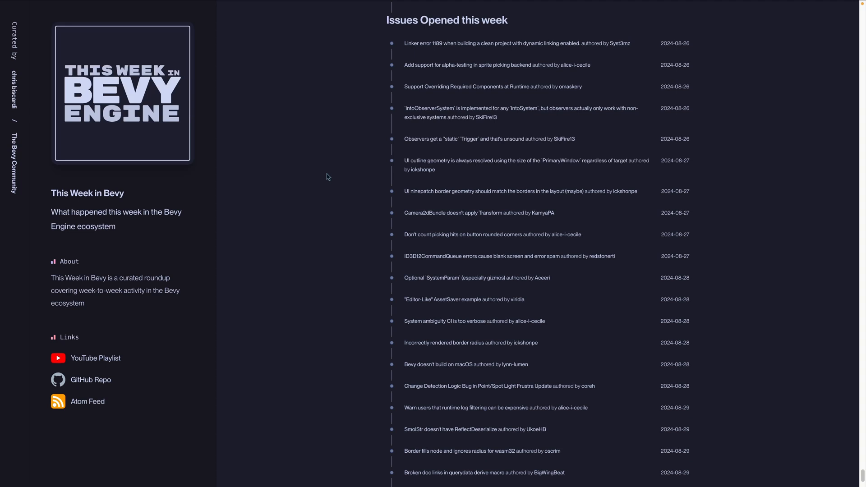
mouse_move(331, 174)
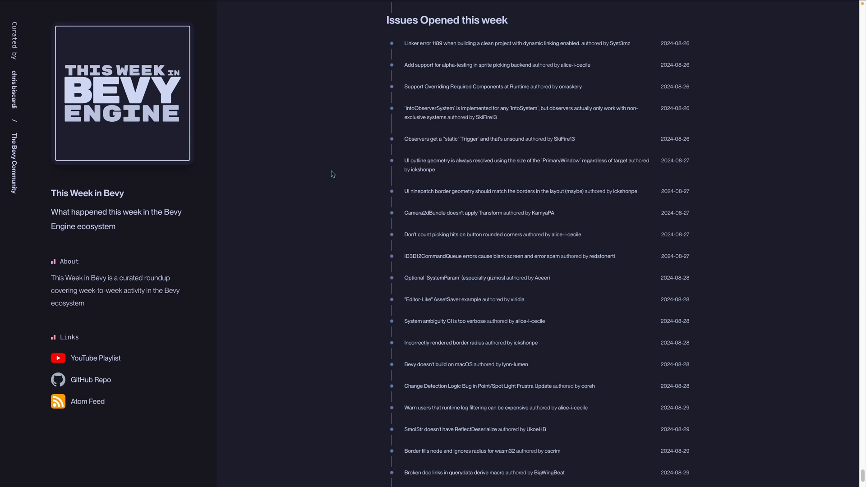